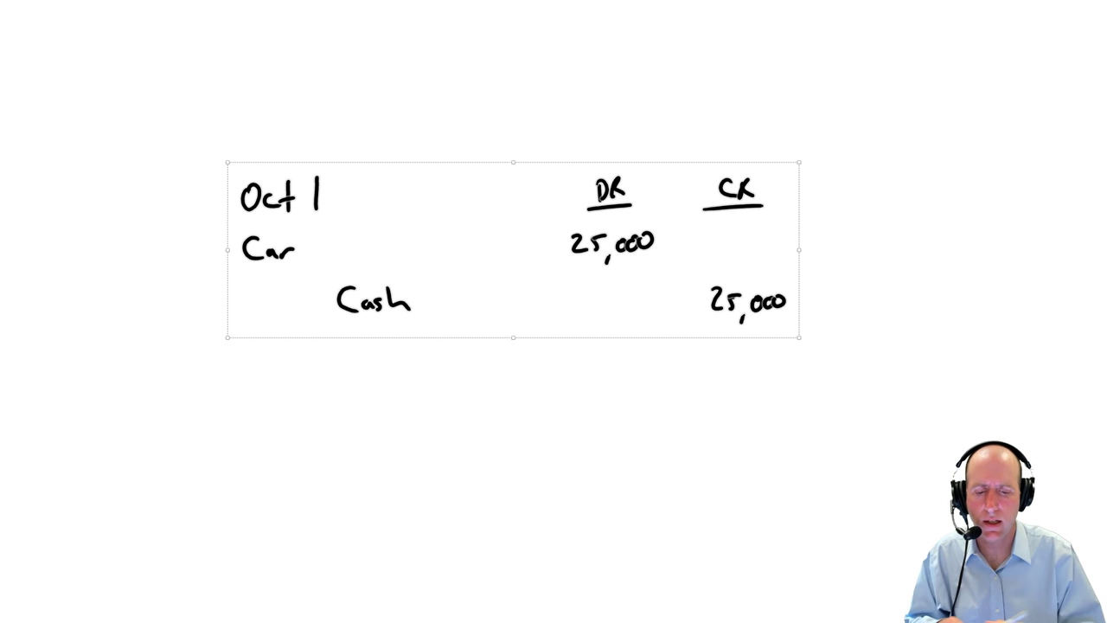
Scroll up and handwrite 'Oct 1 B/S', 'Assets' and 'Car 25k' below the journal entry.
drag(160, 402, 234, 320)
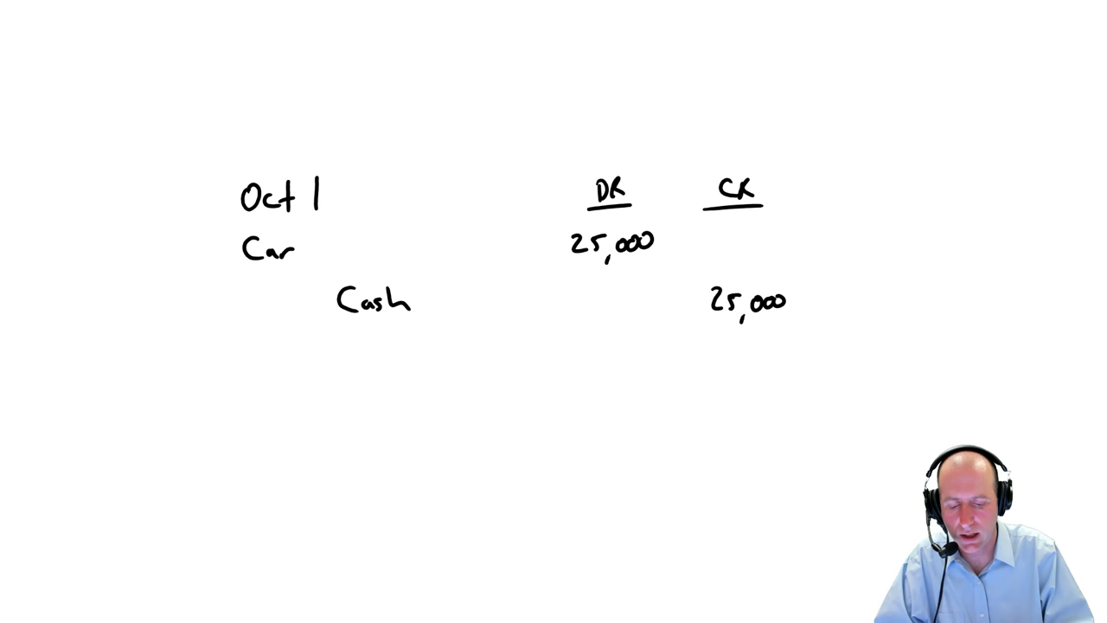
text(Oct 1 B/S)
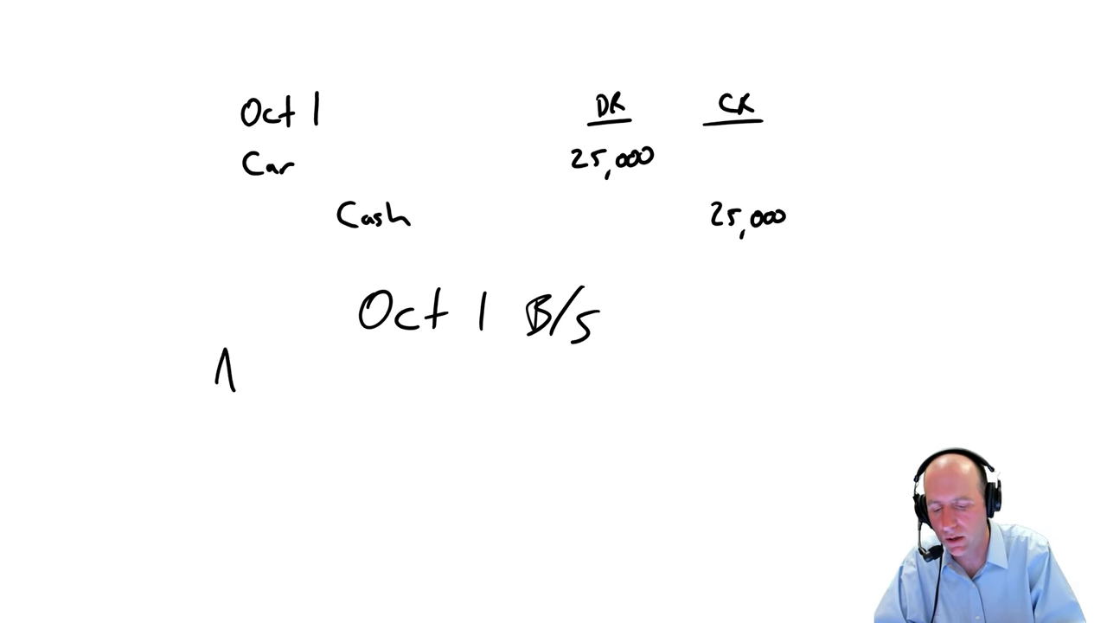
text(Assets)
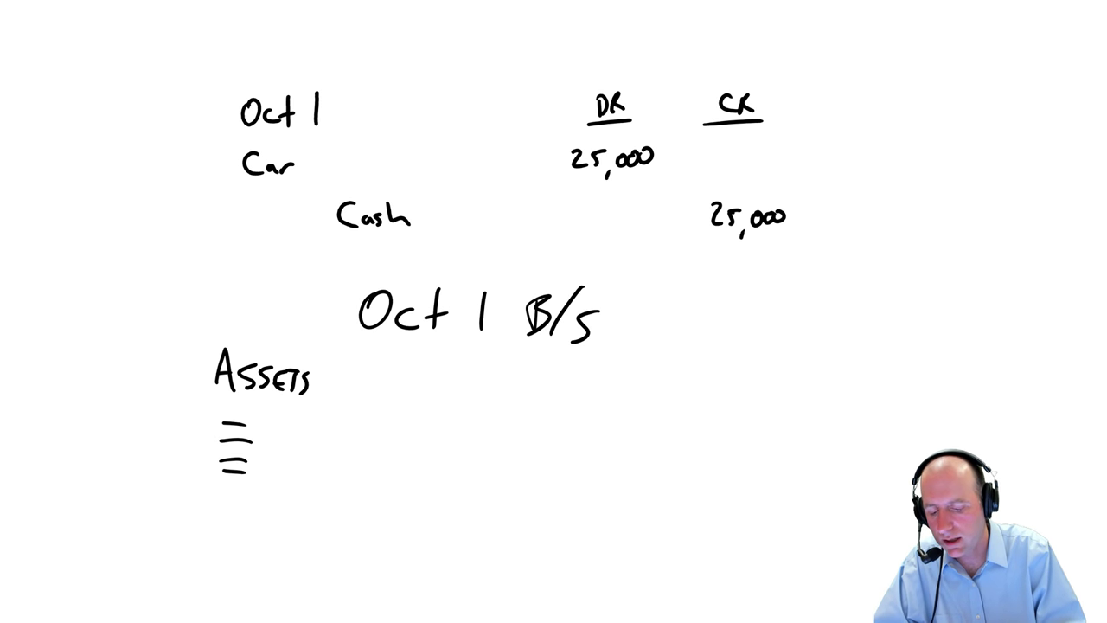
text(Car)
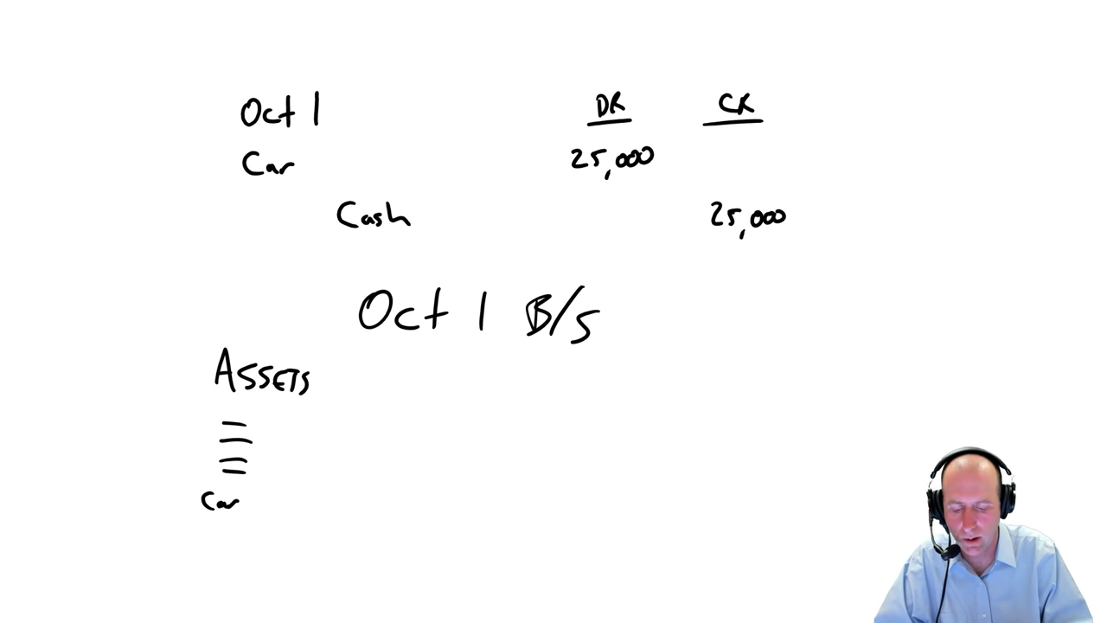
text(25k)
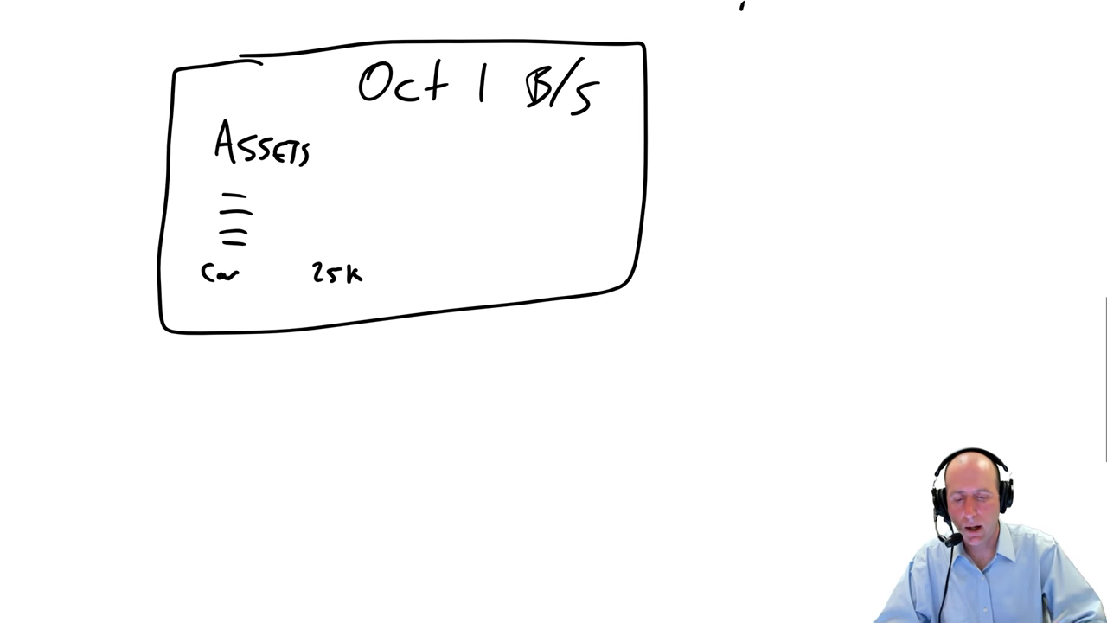
Draw a box below the Oct 1 sheet and write 'Dec 31 B/S', 'Assets', 'Car 25k' inside.
drag(154, 385, 149, 536)
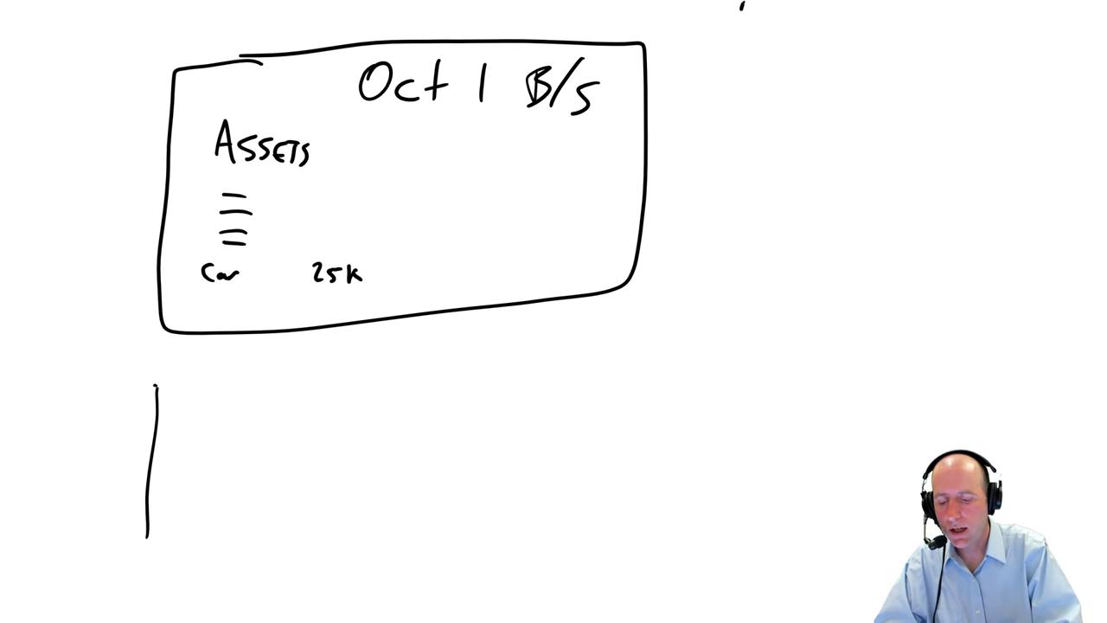
drag(152, 380, 665, 610)
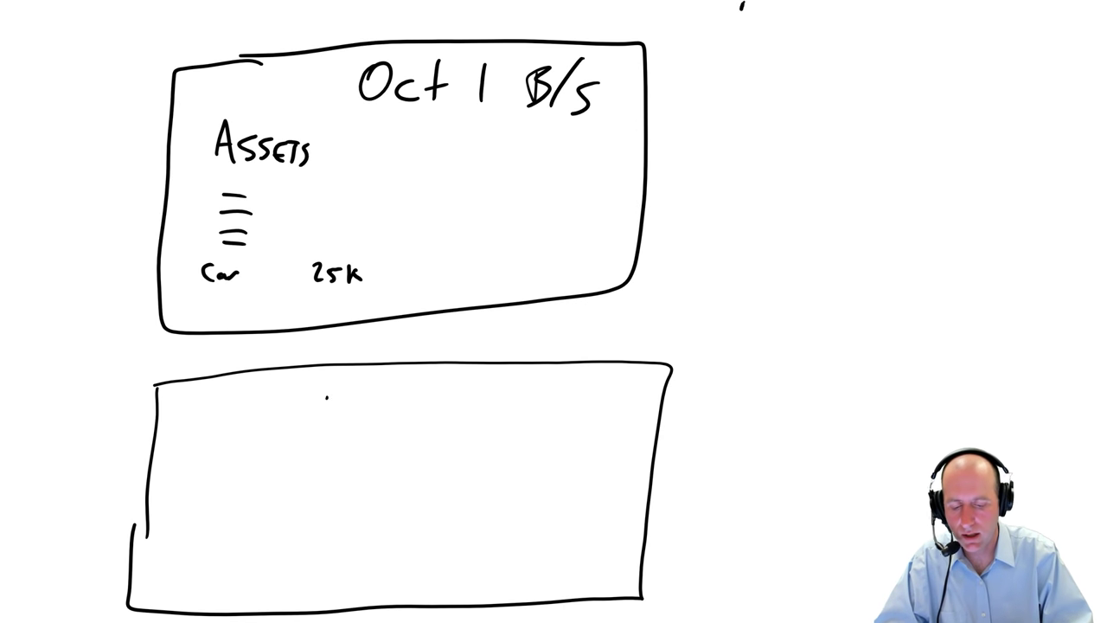
text(Dec 31 B/S)
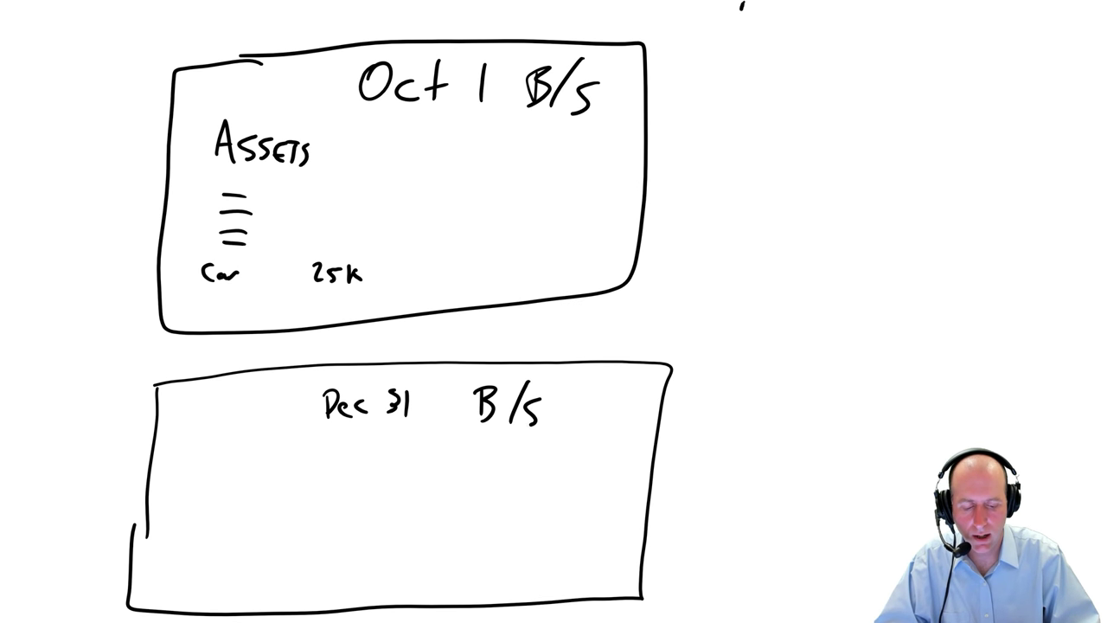
text(A-)
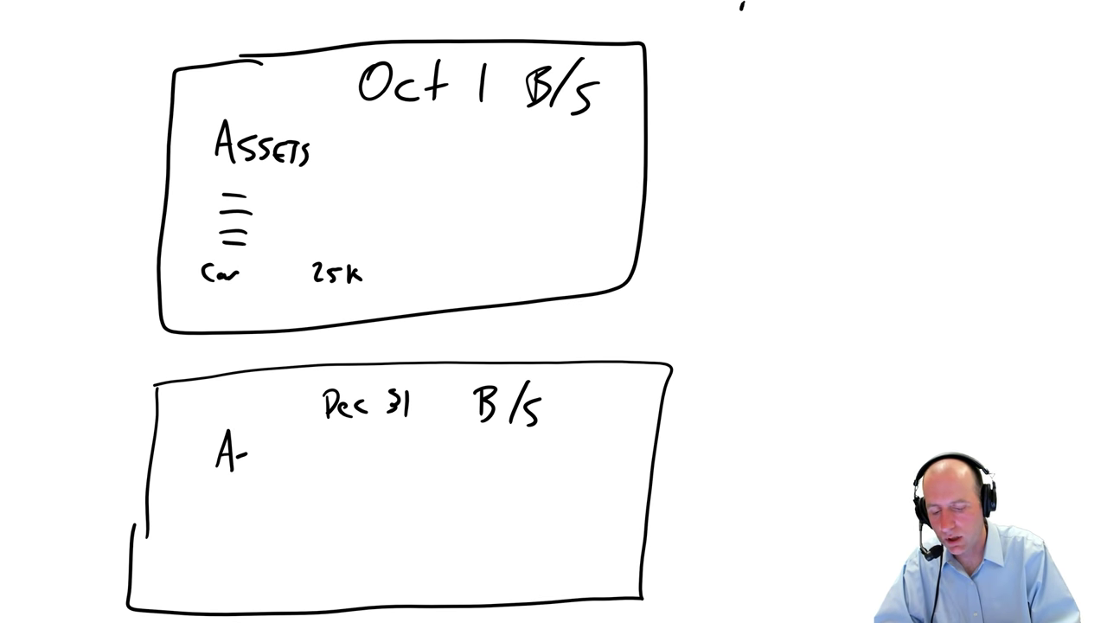
text(Assets)
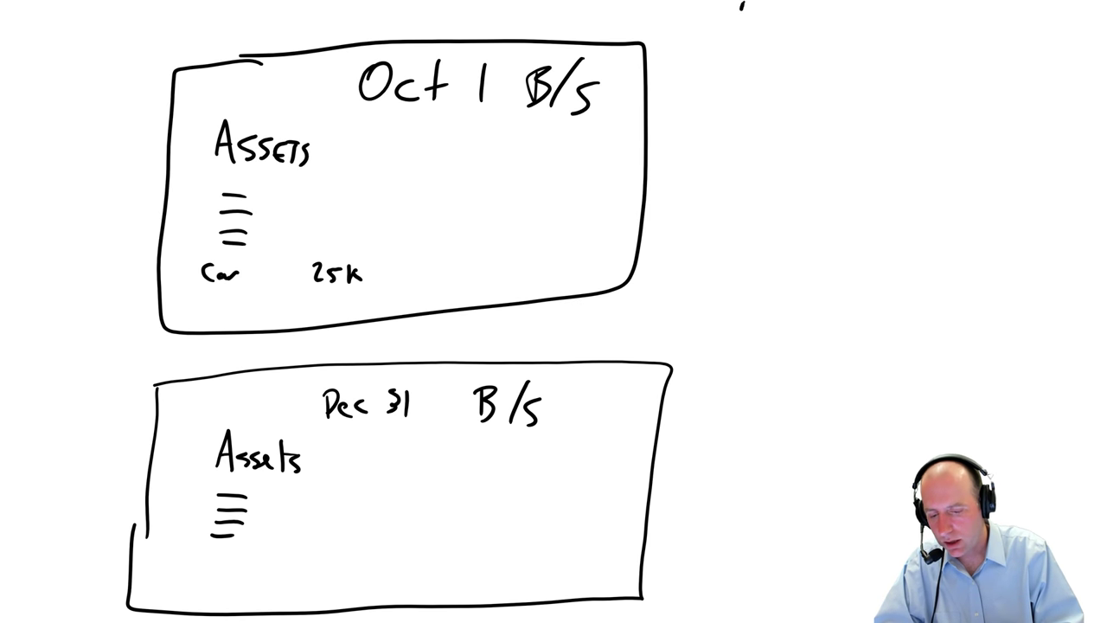
text(Car)
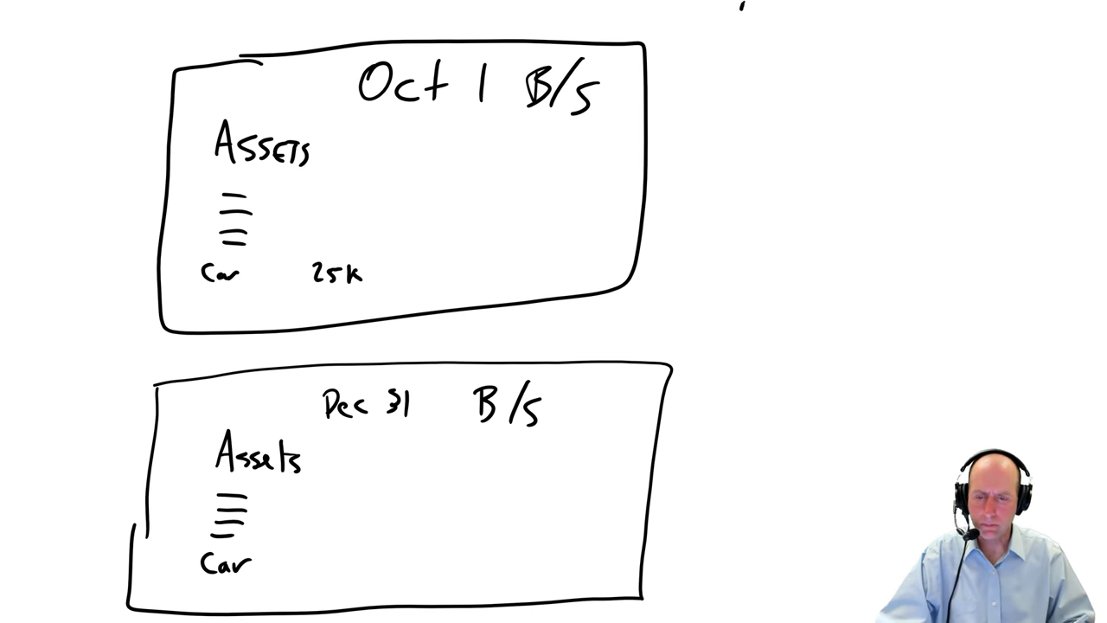
text(2.)
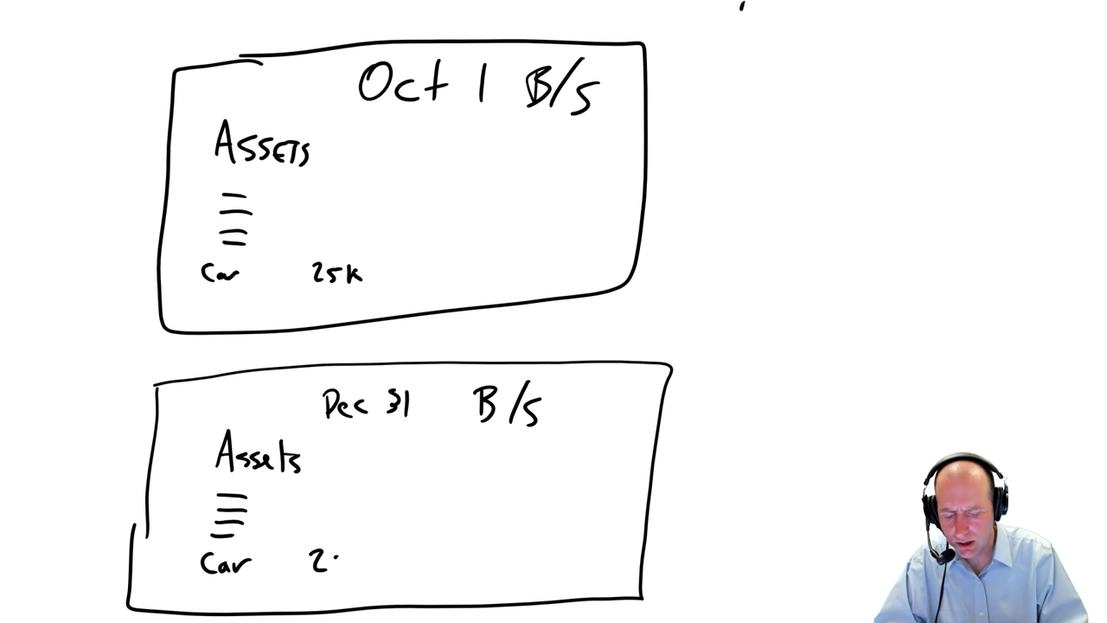
text(25k?)
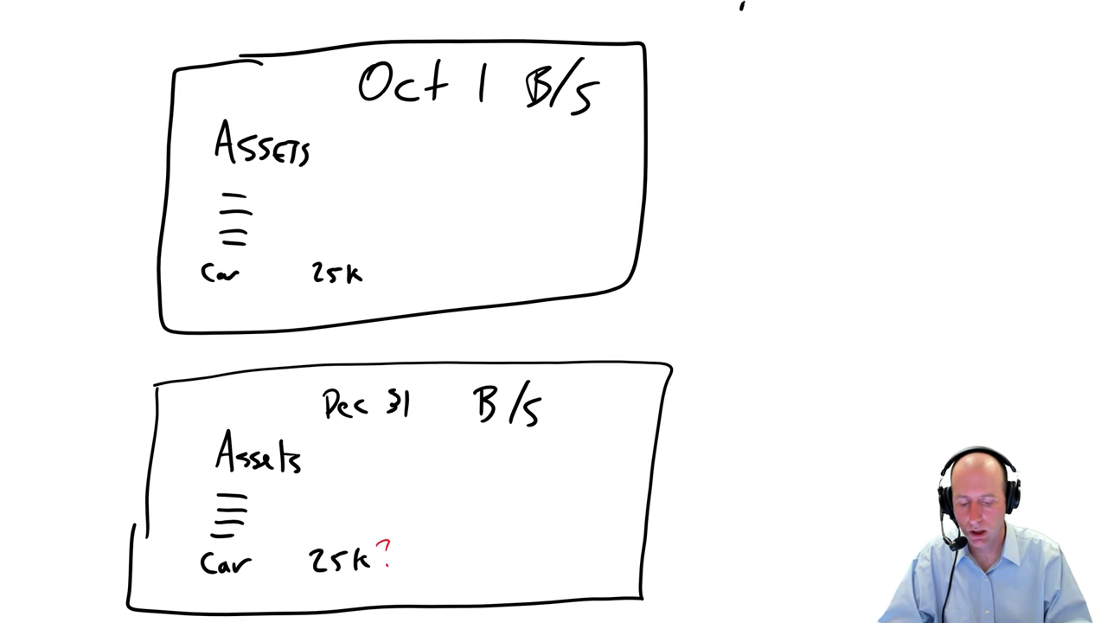
Cross out the Dec 31 car value of 25k with a red pen stroke.
drag(311, 511, 337, 544)
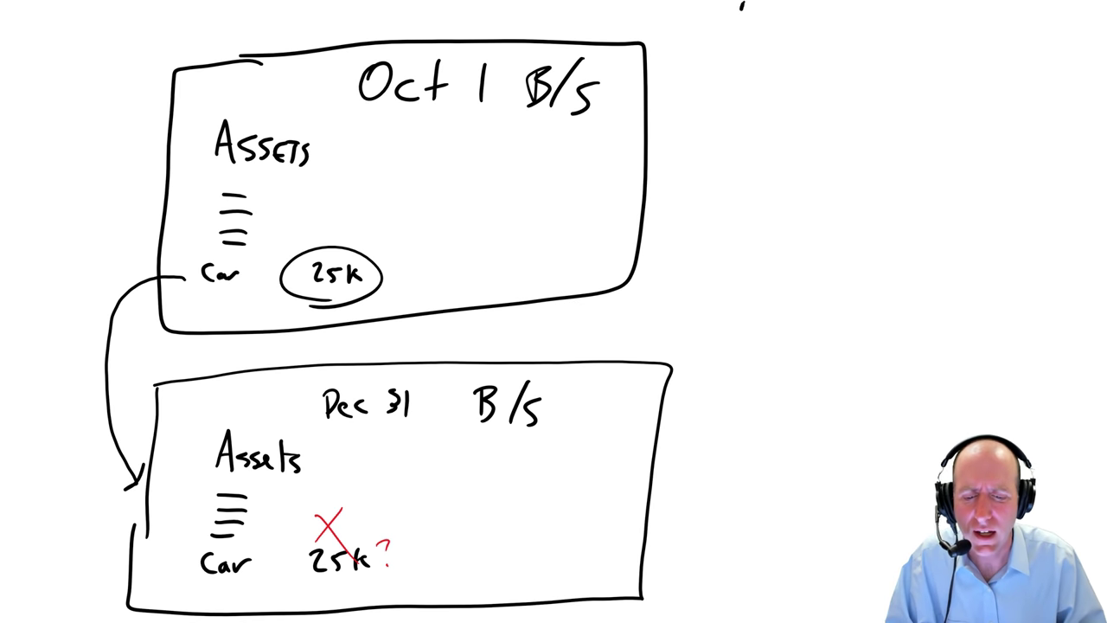
Draw a curve from the circled Oct 1 25k to Dec 31 and a check mark beside the crossed-out 25k.
drag(319, 299, 281, 411)
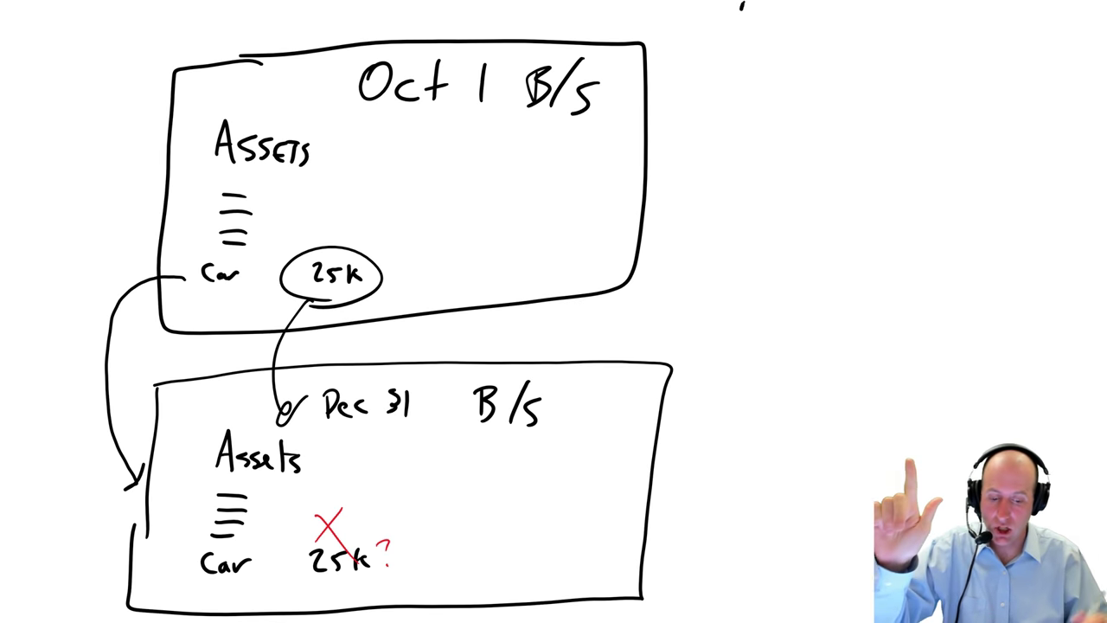
drag(419, 544, 471, 519)
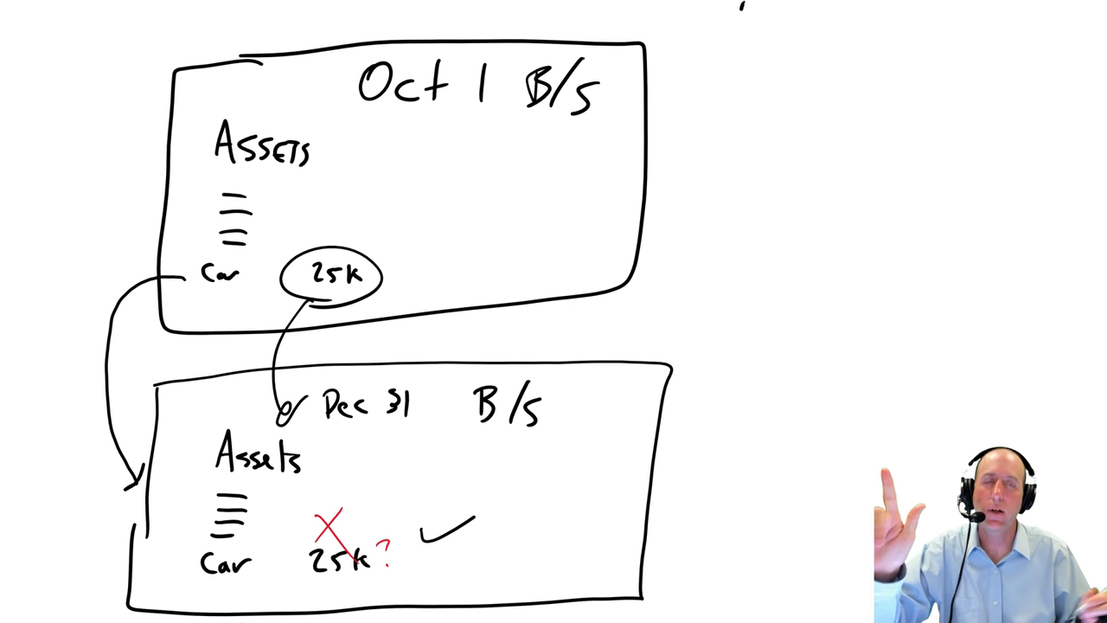